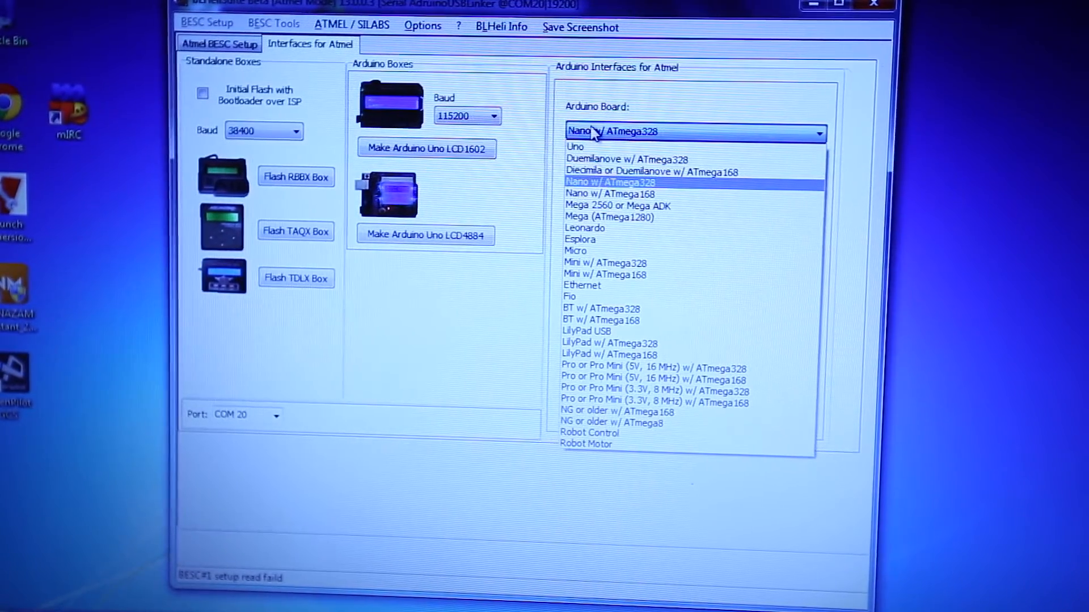
mouse_move(594, 99)
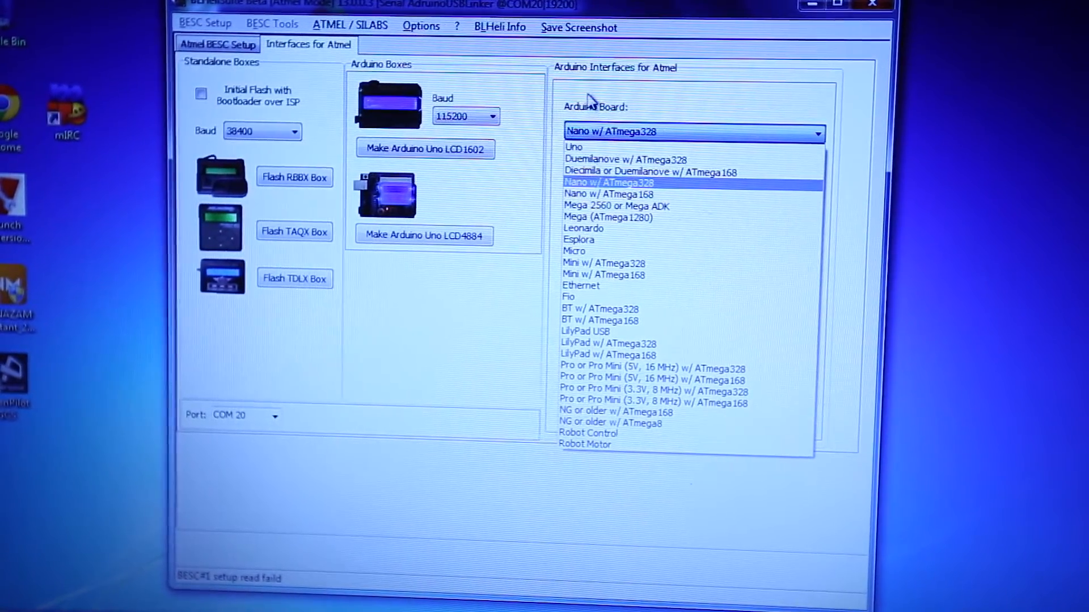
Configure the Arduino interface: Nano w/ ATmega328 board, port COM20, baud 19200
left_click(611, 183)
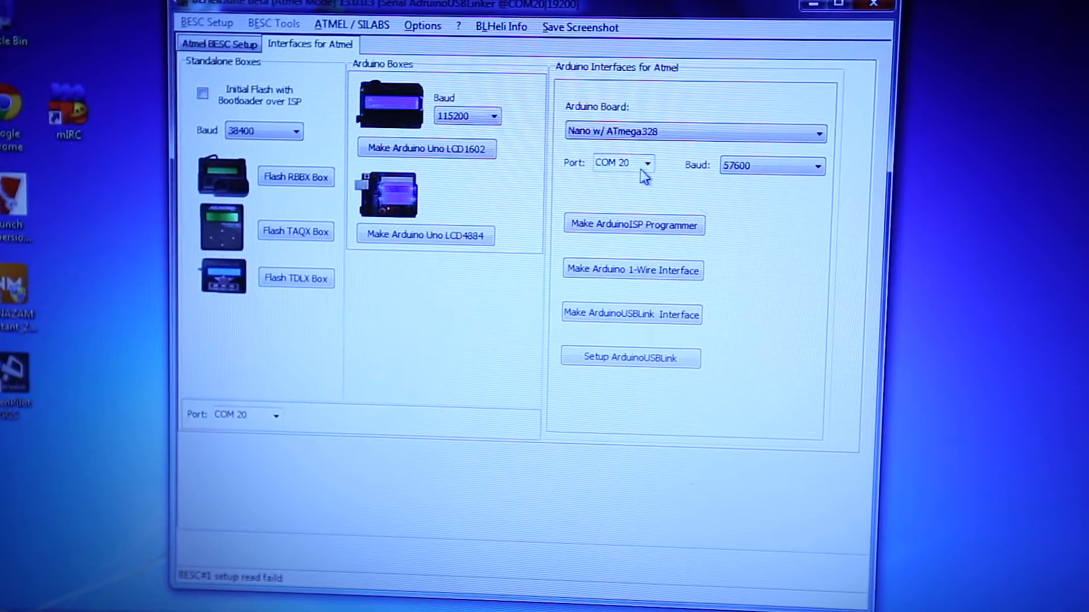
left_click(649, 164)
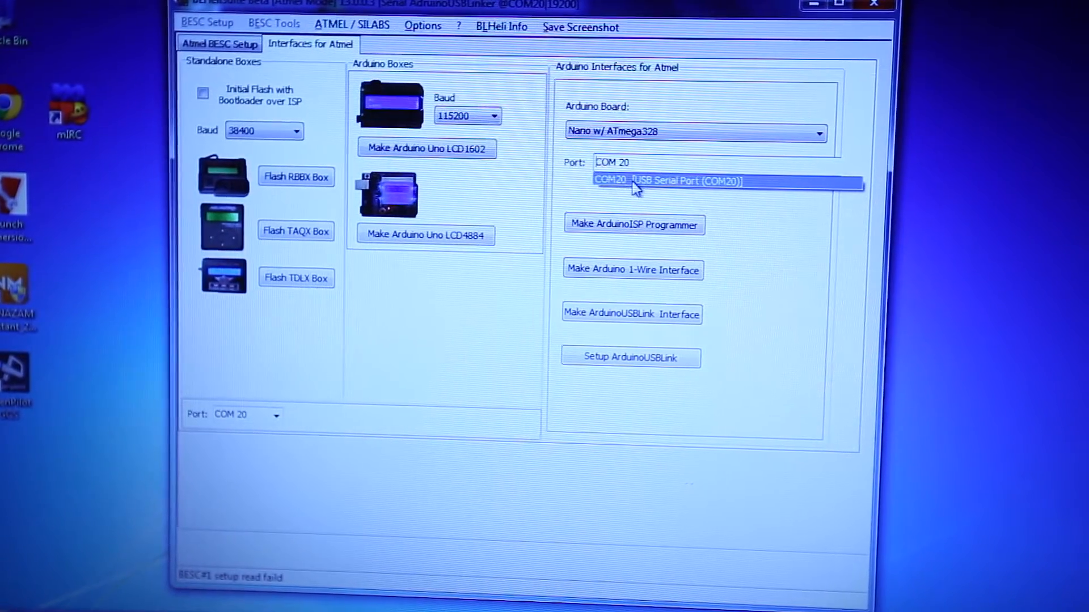
left_click(655, 180)
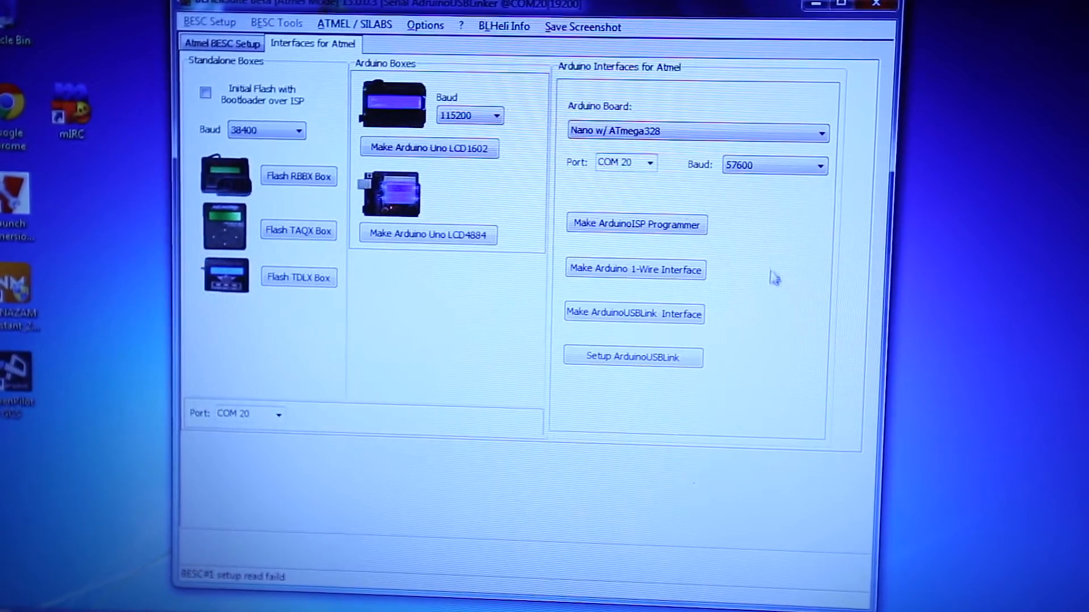
left_click(817, 165)
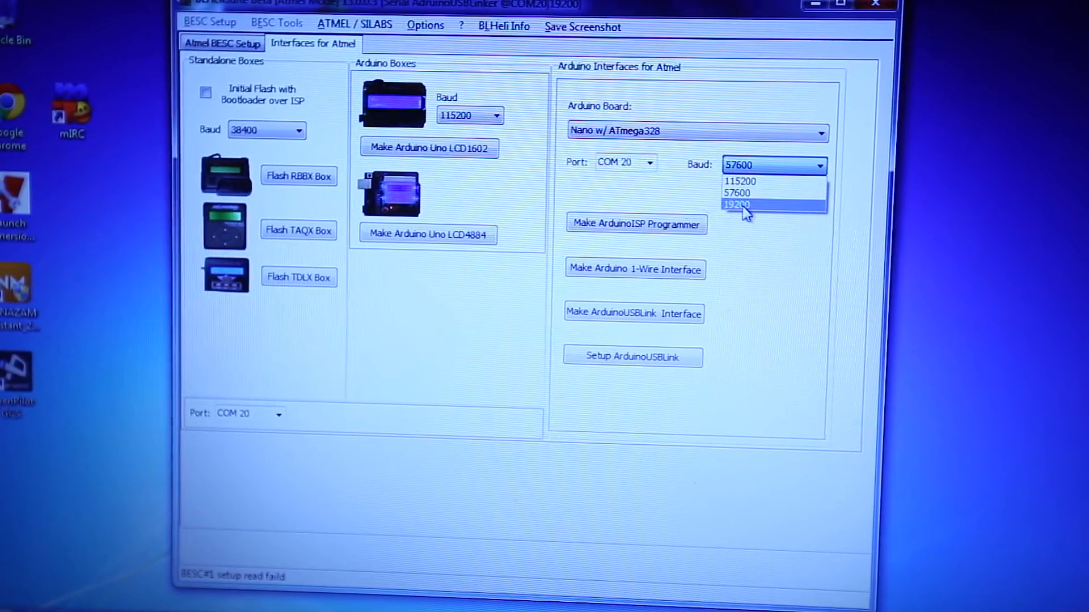
left_click(740, 204)
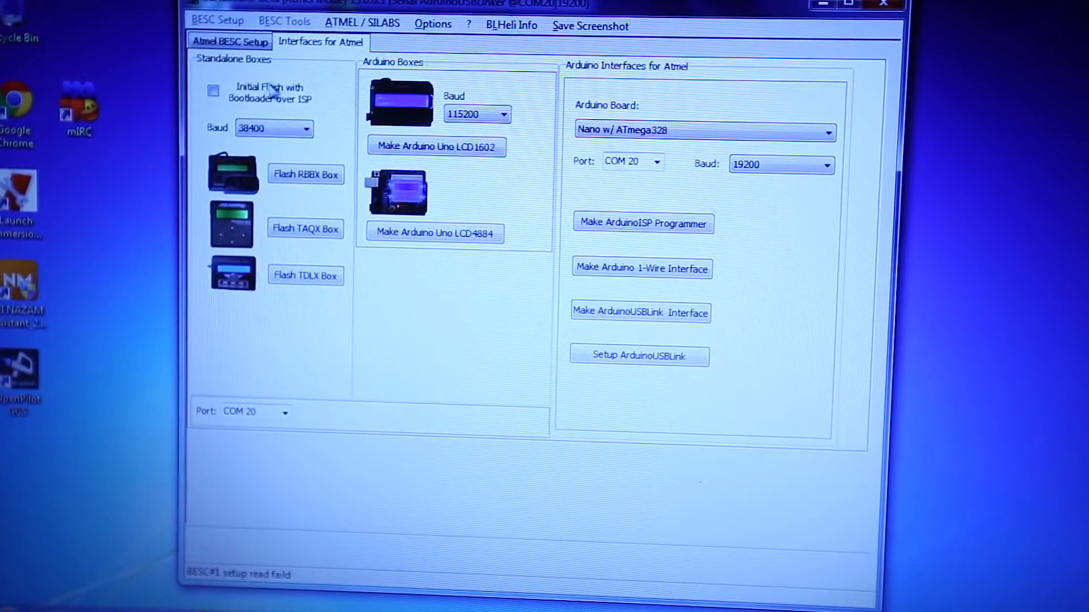
Return to Atmel BESC Setup and select the ATMEL ArduinoUSBLinker interface
left_click(230, 42)
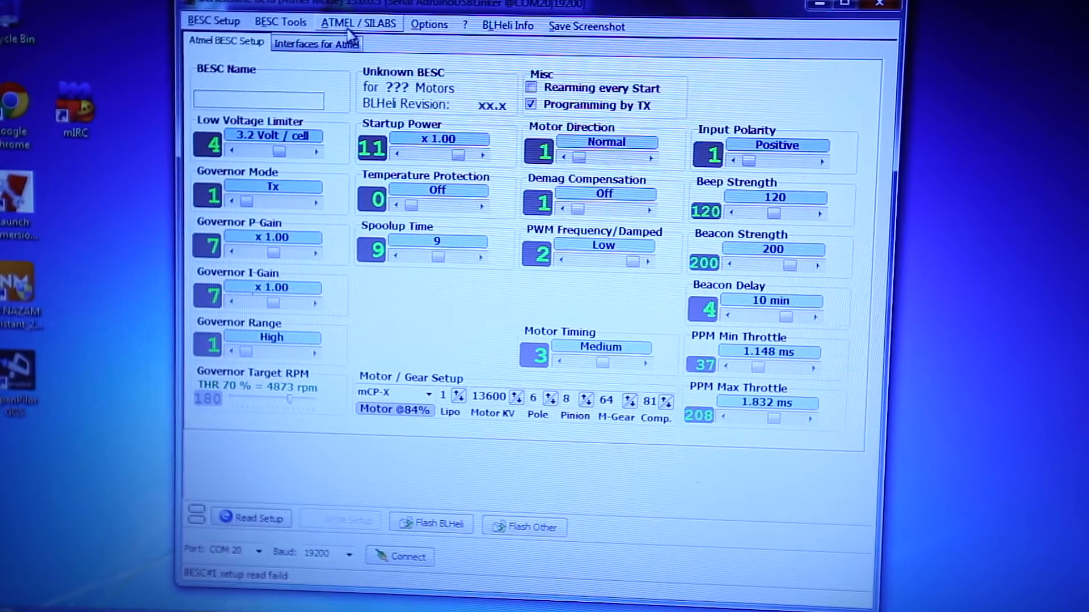
left_click(358, 23)
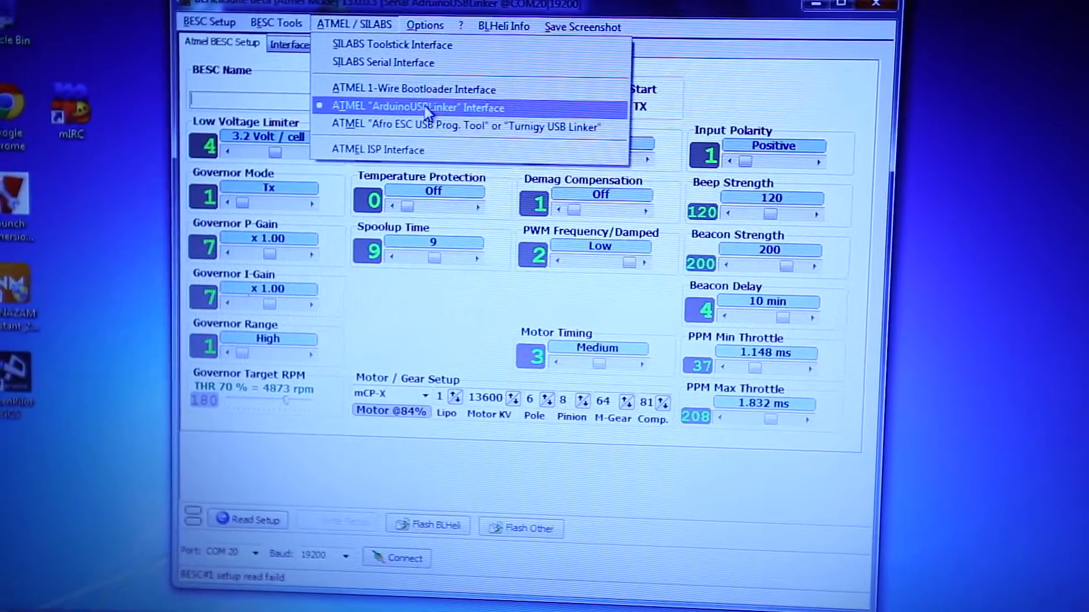
left_click(413, 107)
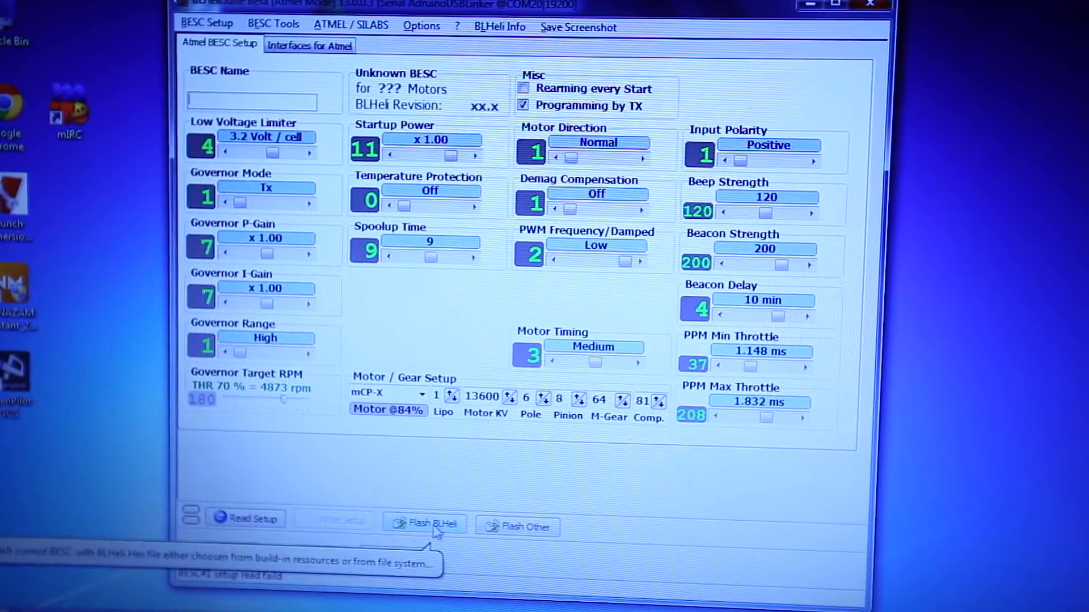
Attempt flashing BlueSeries 12A MULTI Rev 13.0, which fails writing the EEprom
left_click(426, 523)
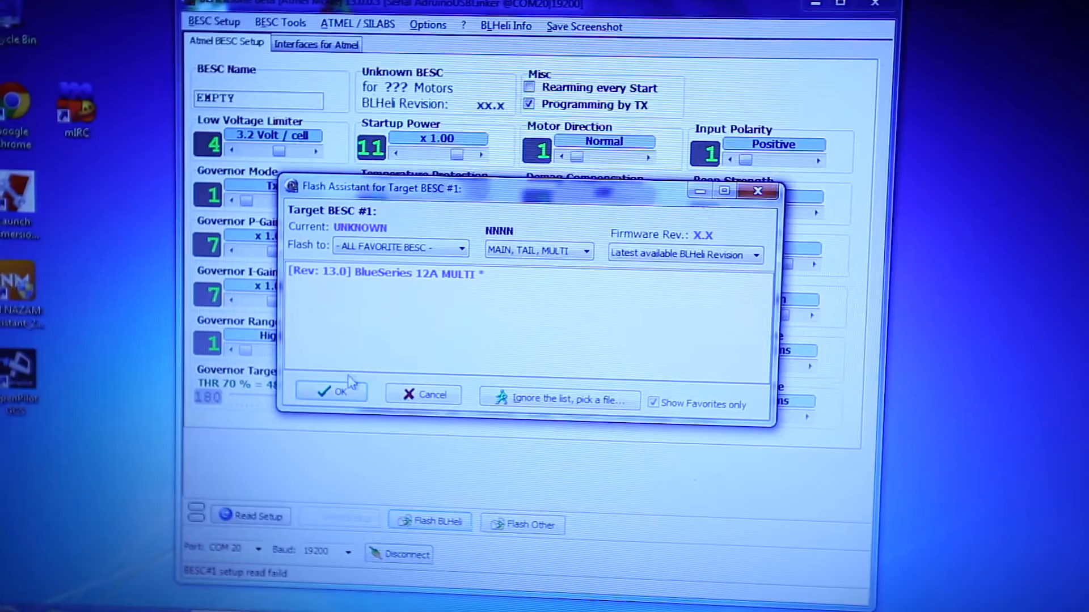
left_click(382, 273)
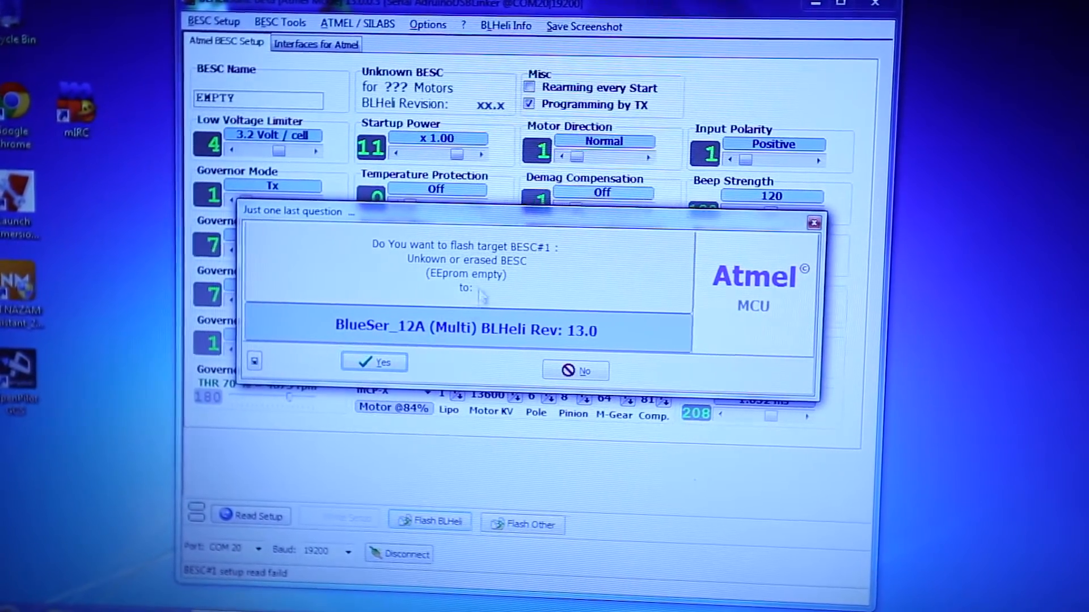
left_click(374, 362)
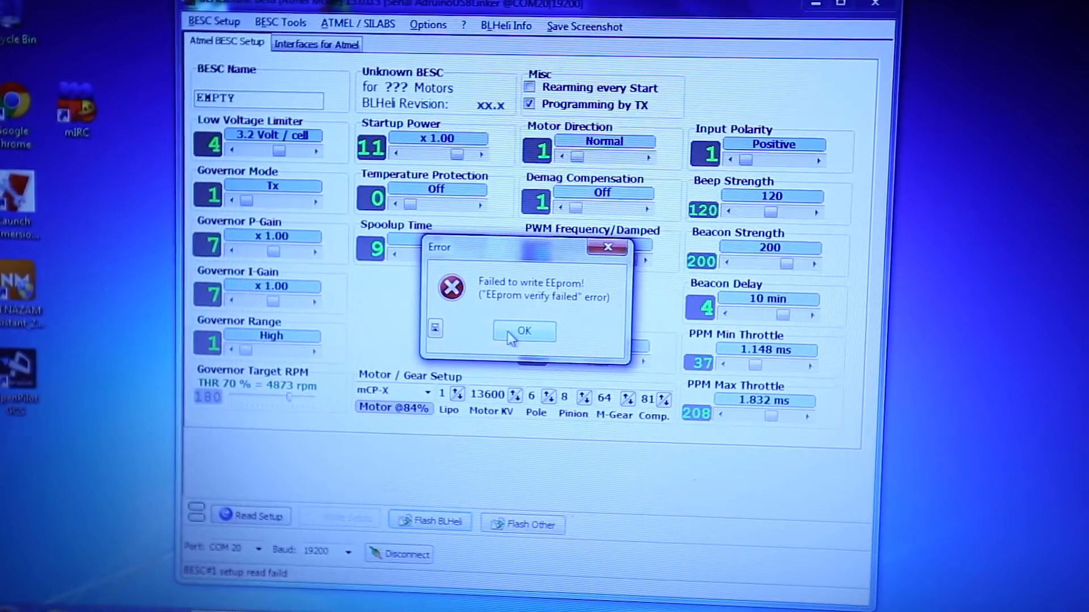
Dismiss the error and reflash BlueSeries 12A MULTI Rev 13.0 successfully
left_click(523, 331)
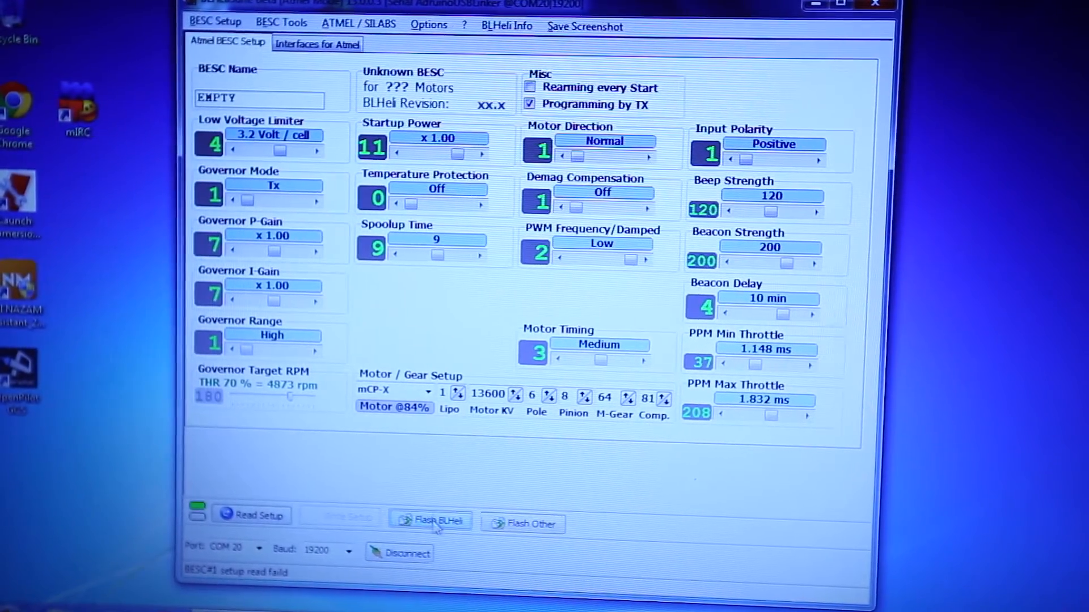
left_click(432, 520)
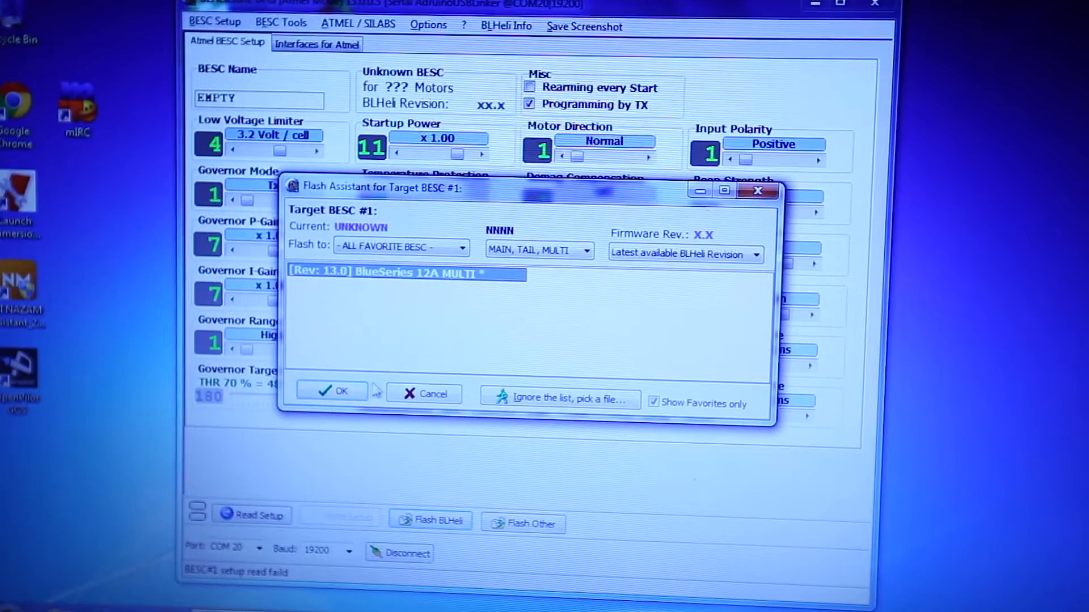
left_click(332, 391)
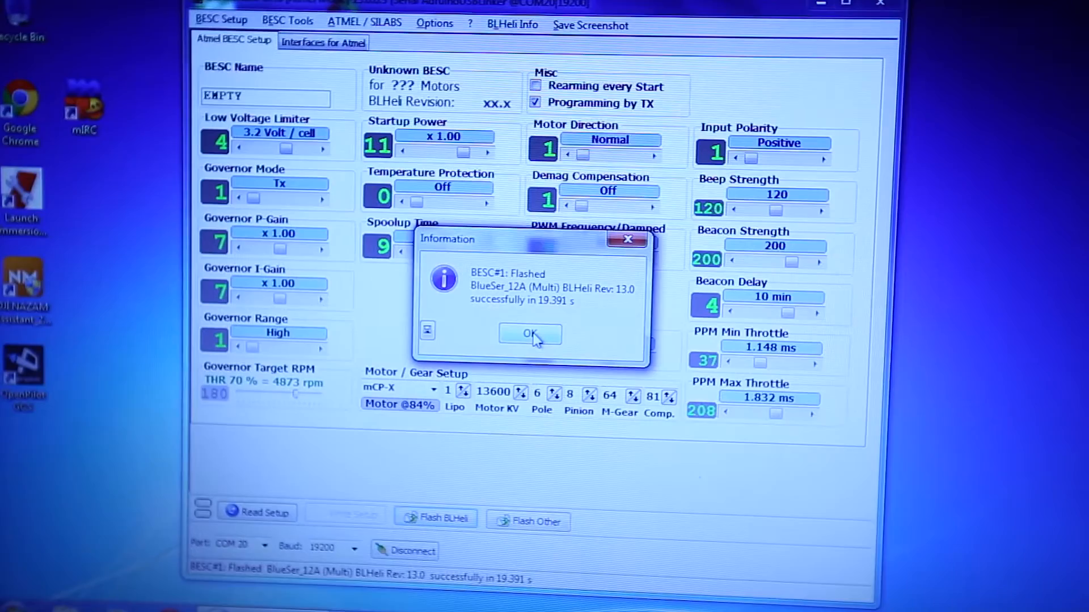
left_click(530, 335)
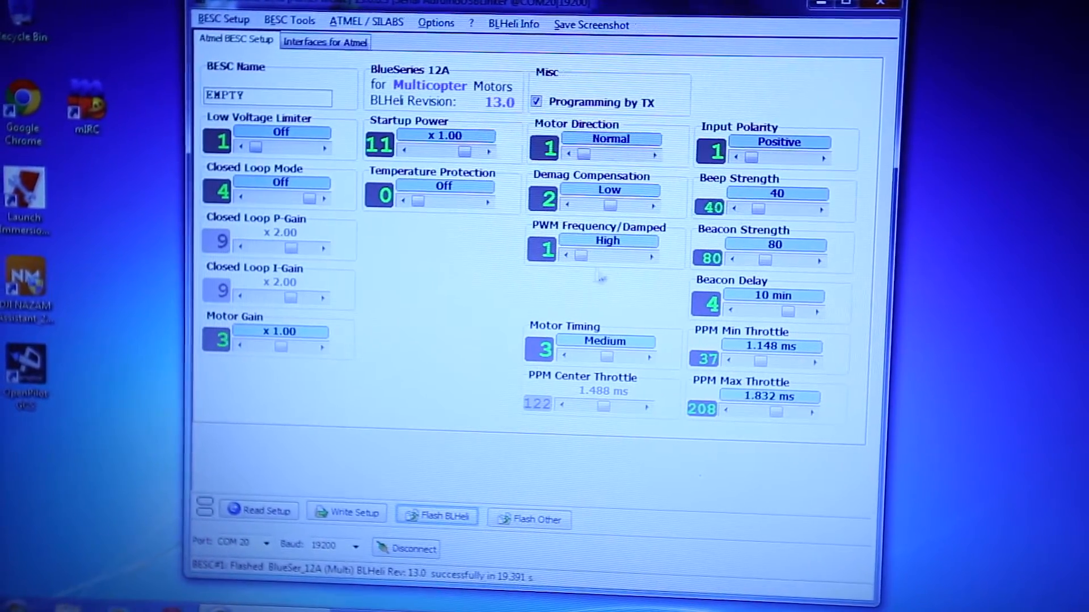
mouse_move(590, 244)
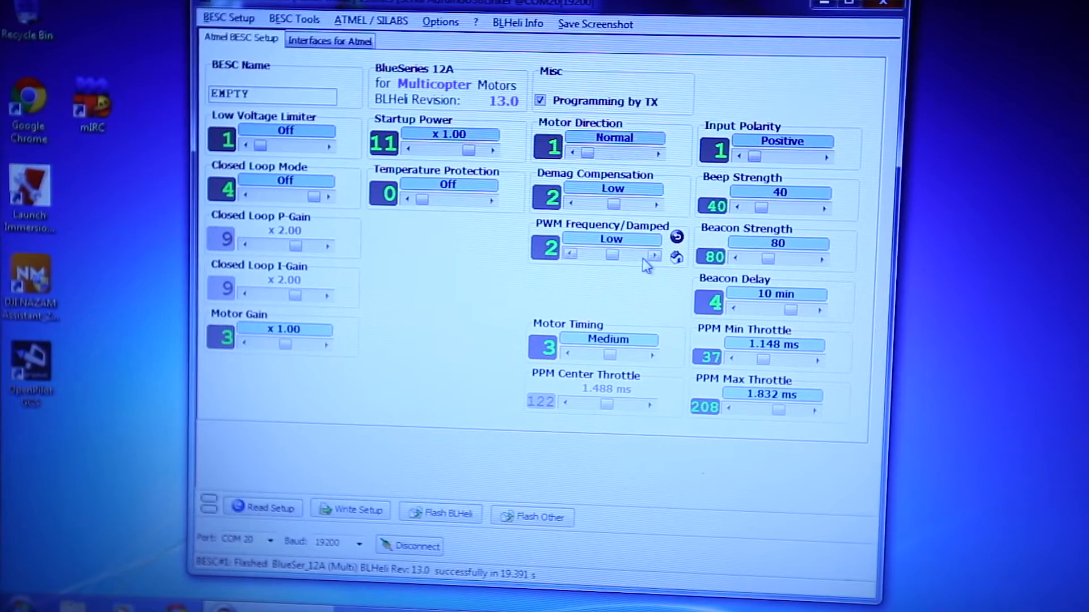
Set PWM Frequency/Damped to Damped Light and Motor Timing to Medium High
left_click(655, 256)
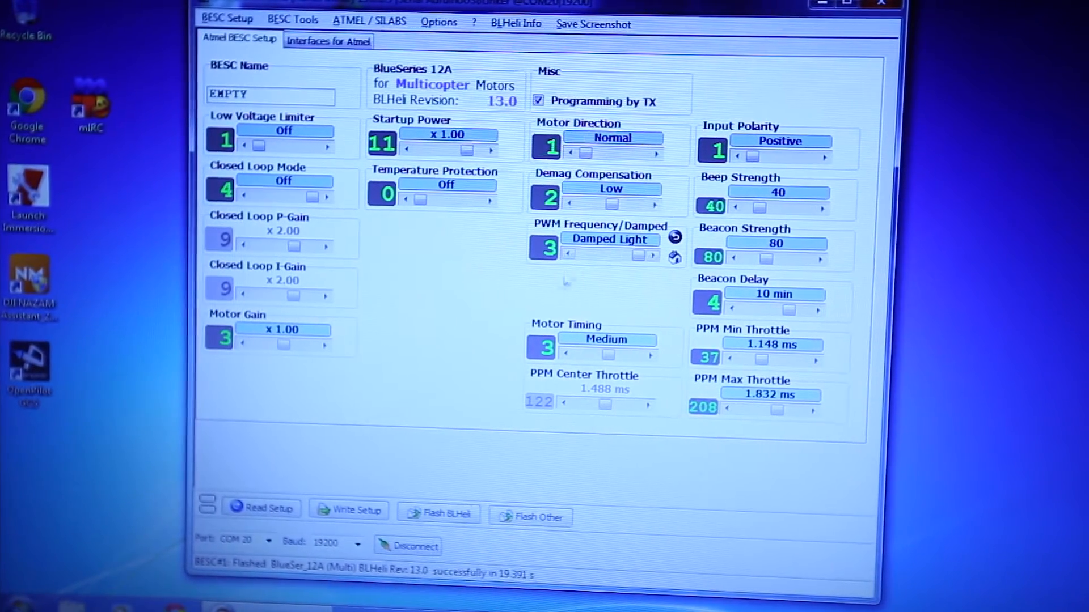
mouse_move(622, 297)
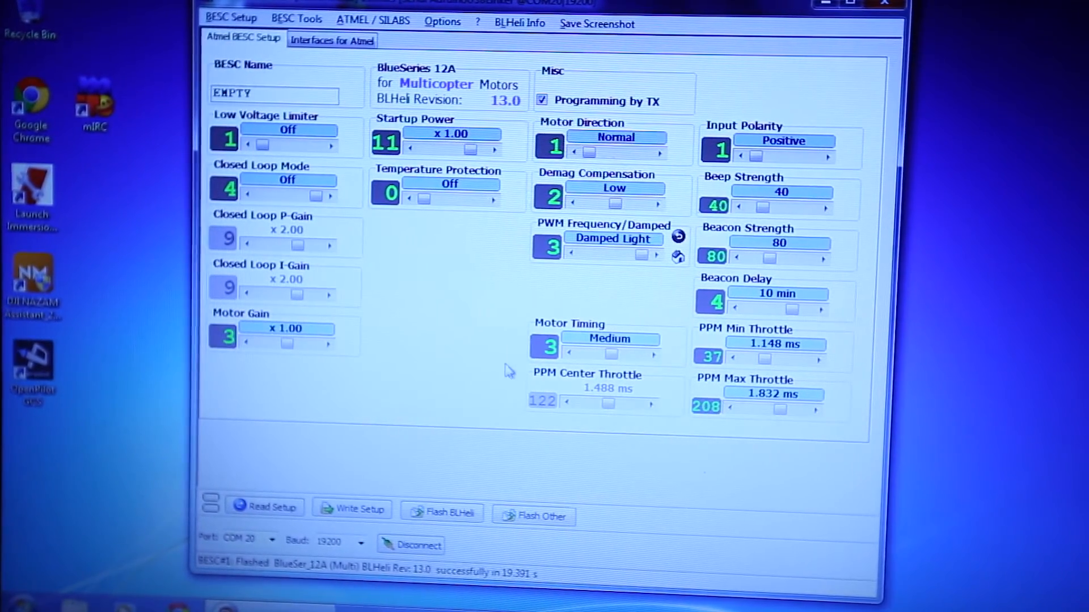
mouse_move(555, 344)
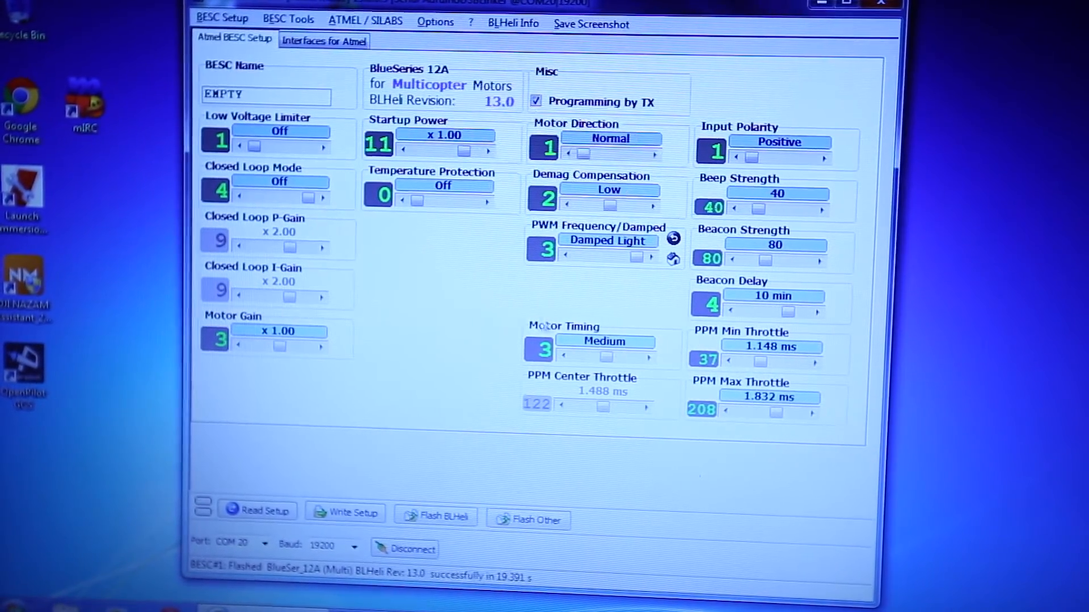
left_click(648, 355)
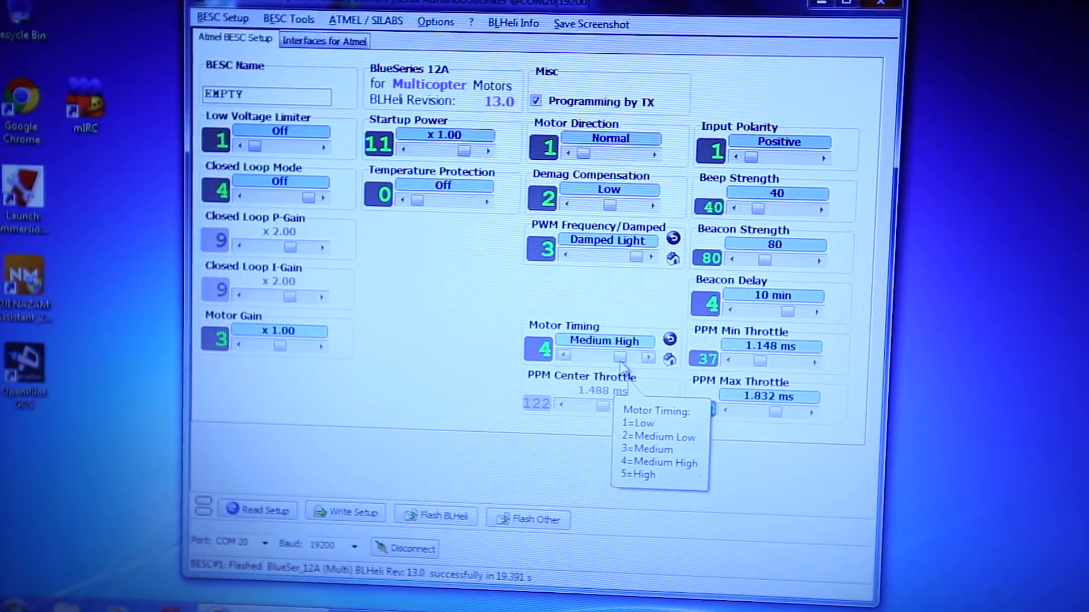
mouse_move(458, 398)
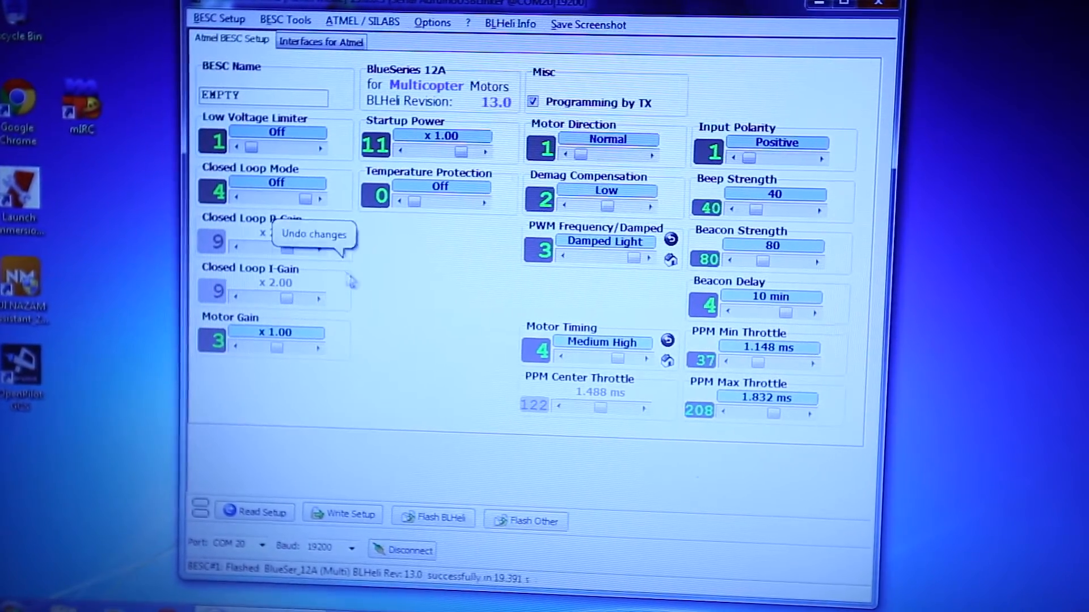
mouse_move(394, 307)
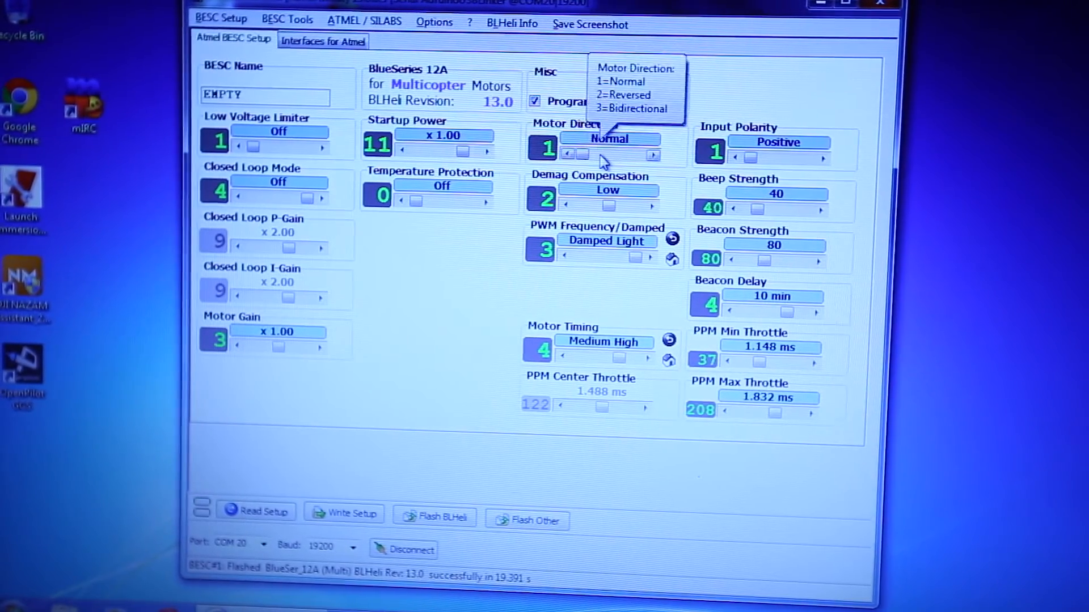
Toggle motor direction to Reversed and back to Normal, then write the setup
left_click(655, 154)
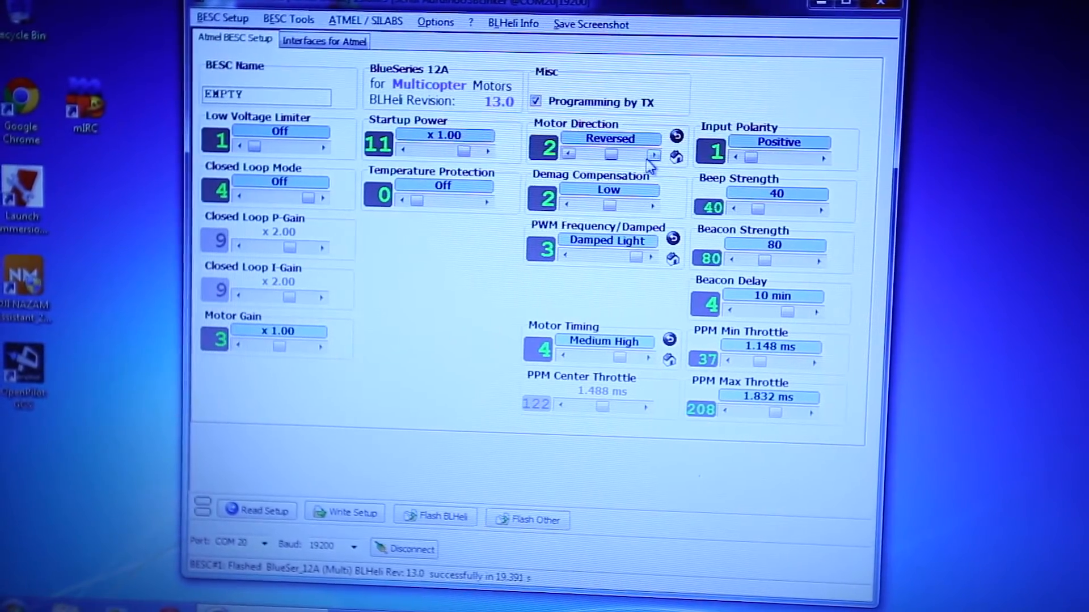
left_click(651, 154)
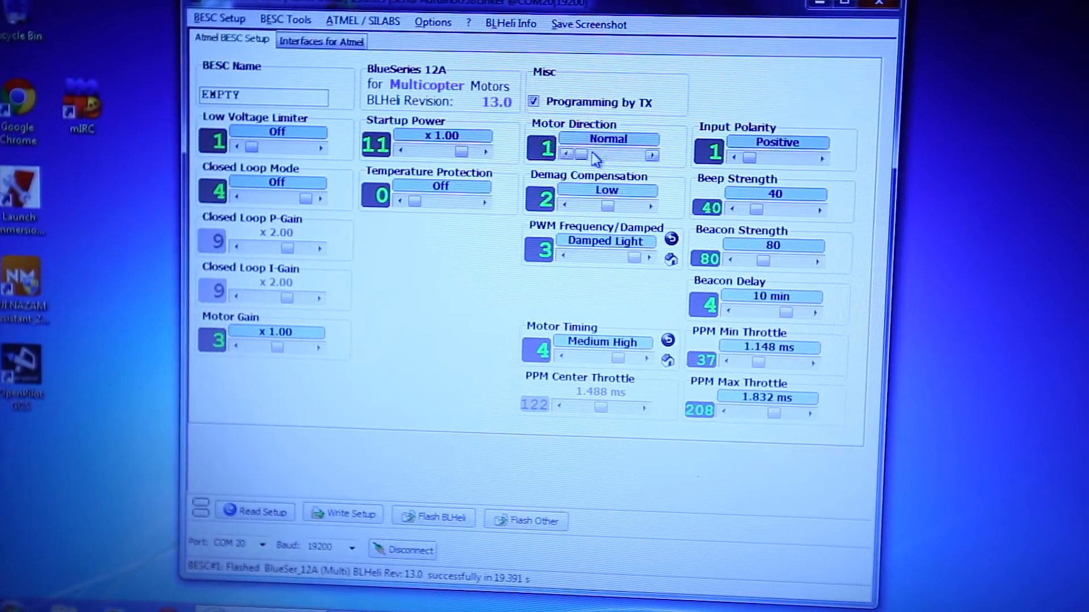
mouse_move(375, 487)
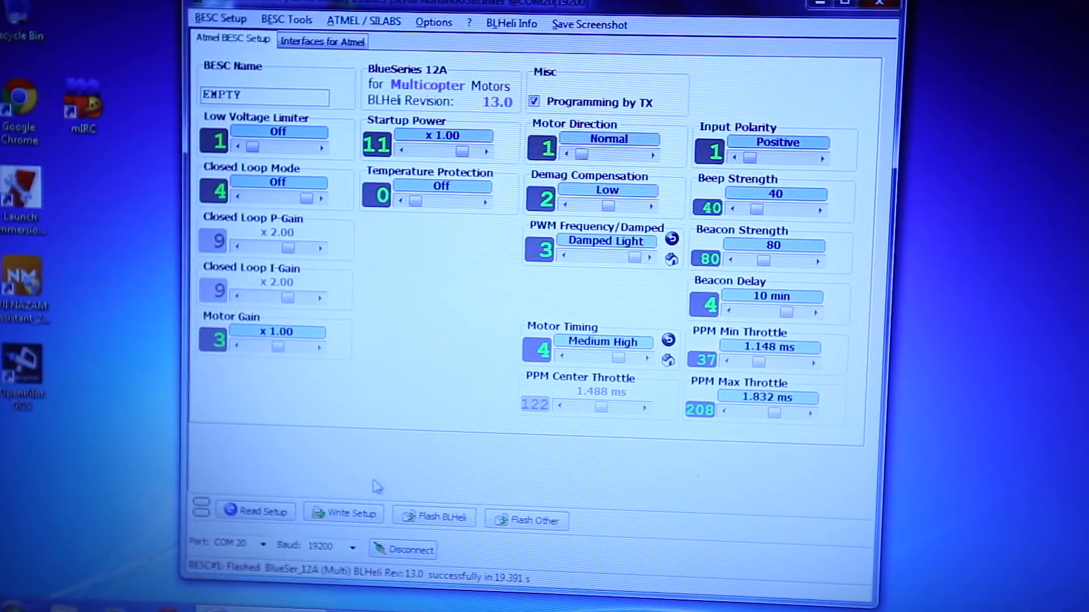
left_click(342, 513)
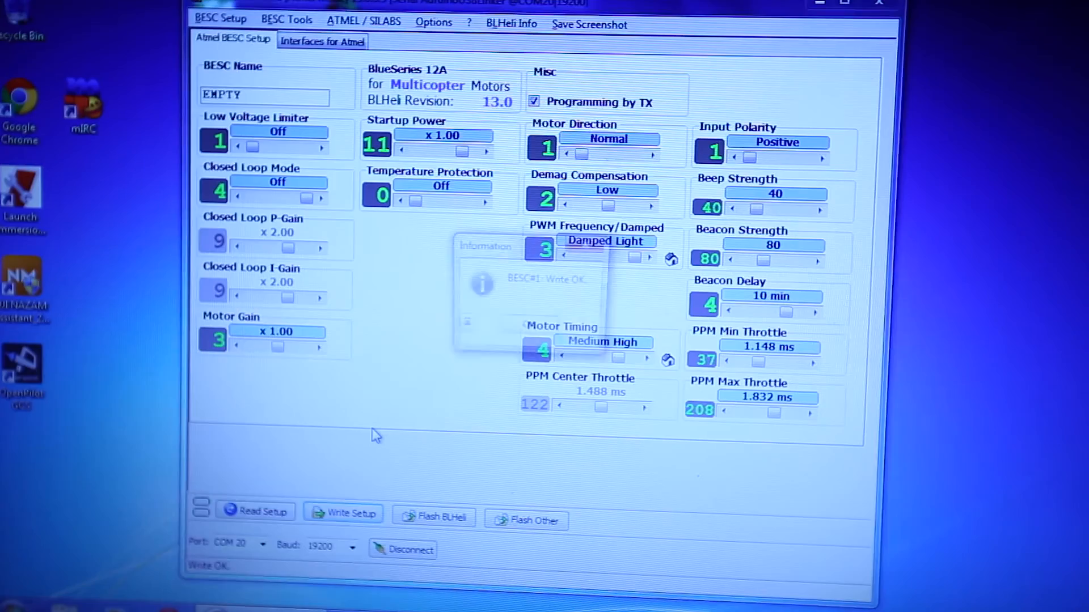